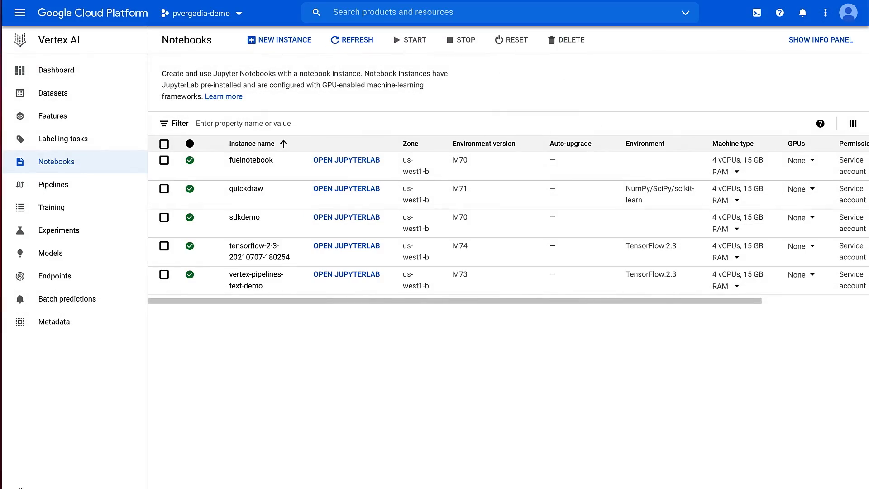
{"action": "mouse_move", "coordinate": [72, 166]}
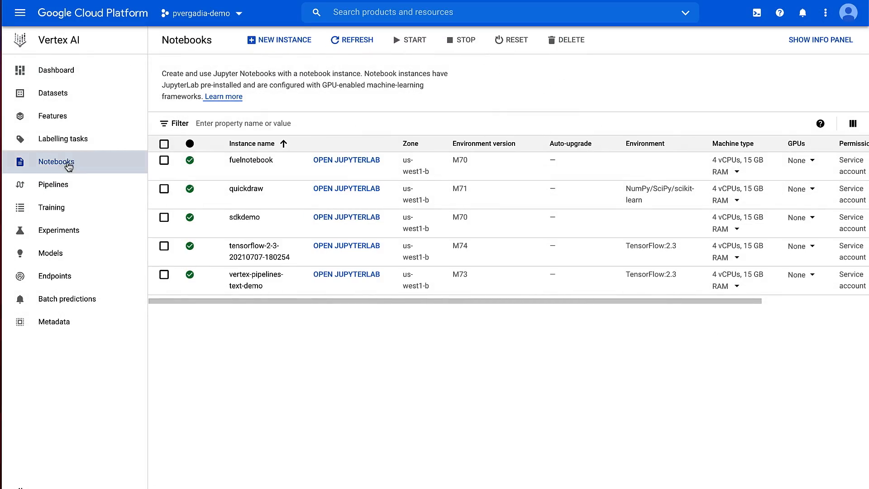
Launch JupyterLab from the TensorFlow 2.3 notebook instance
{"action": "left_click", "coordinate": [285, 40]}
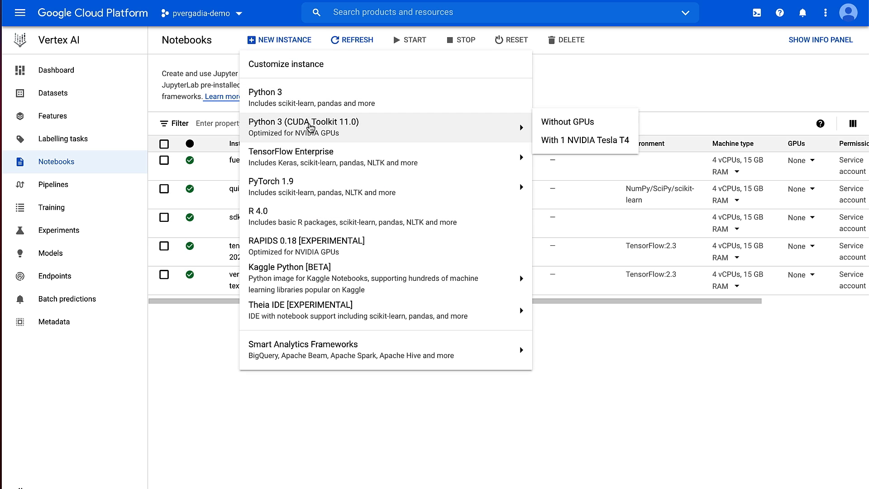
{"action": "mouse_move", "coordinate": [291, 152]}
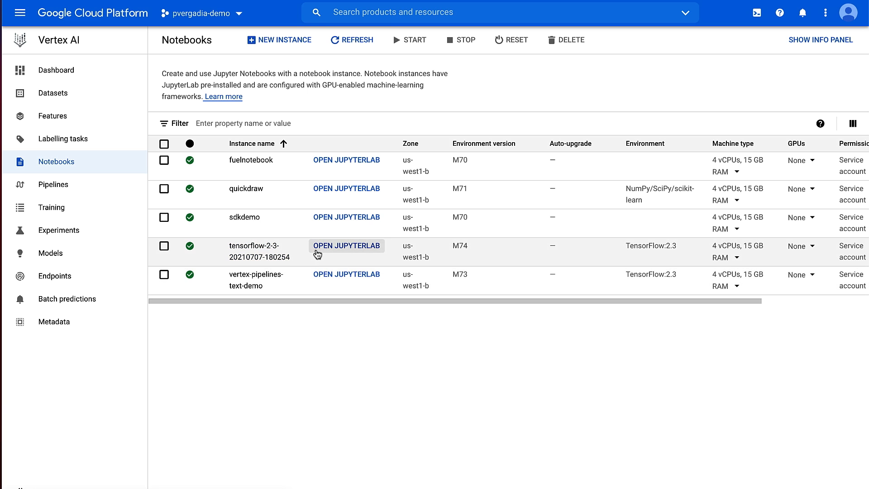
{"action": "left_click", "coordinate": [346, 245]}
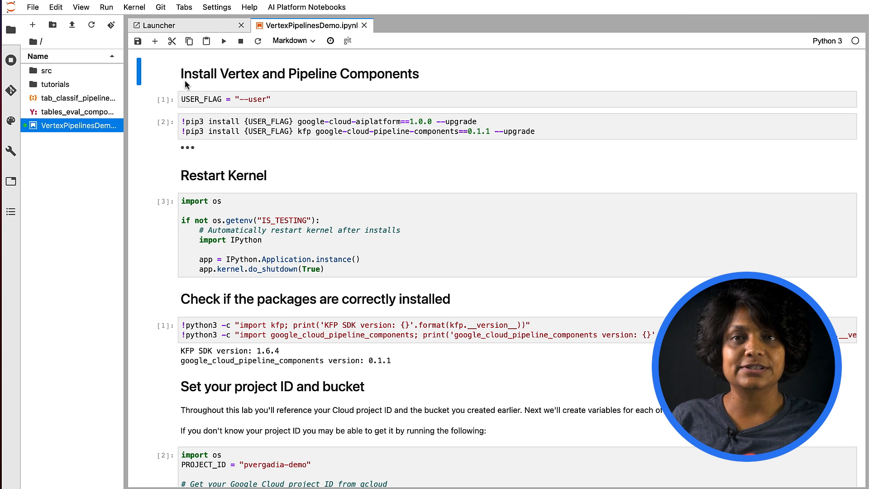
{"action": "mouse_move", "coordinate": [284, 188]}
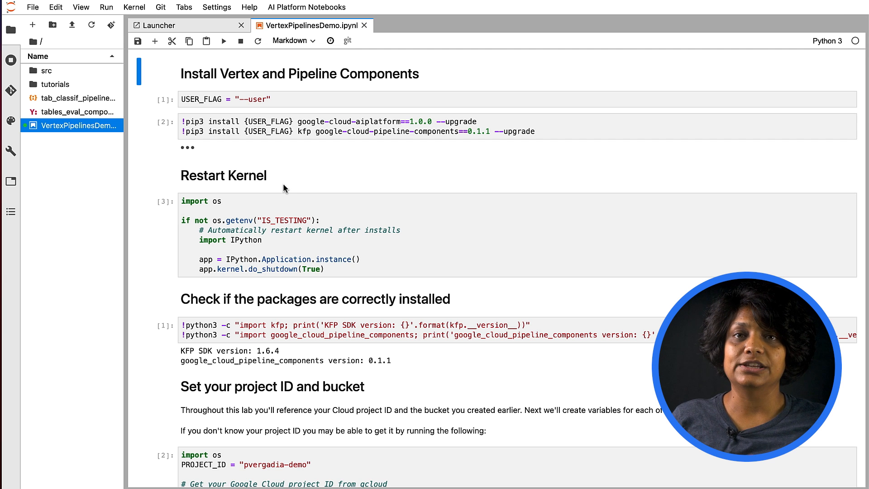
Scroll through the VertexPipelinesDemo setup cells, noting the bucket name definition
{"action": "scroll", "scroll_direction": "down", "scroll_amount": 3}
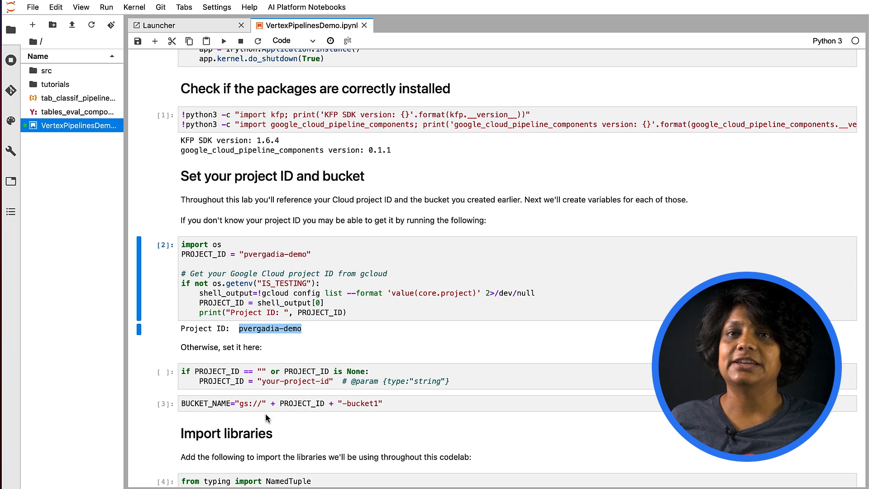
{"action": "left_click", "coordinate": [295, 404]}
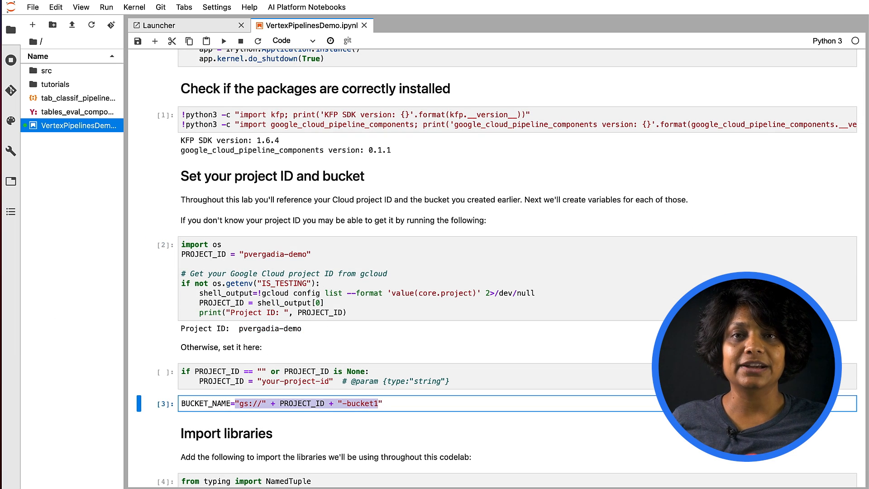
{"action": "mouse_move", "coordinate": [10, 362]}
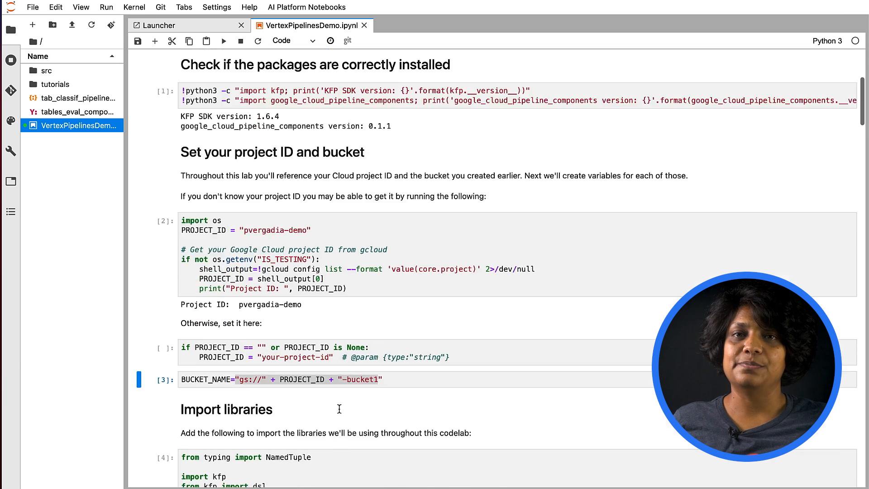
{"action": "scroll", "scroll_direction": "down", "scroll_amount": 3}
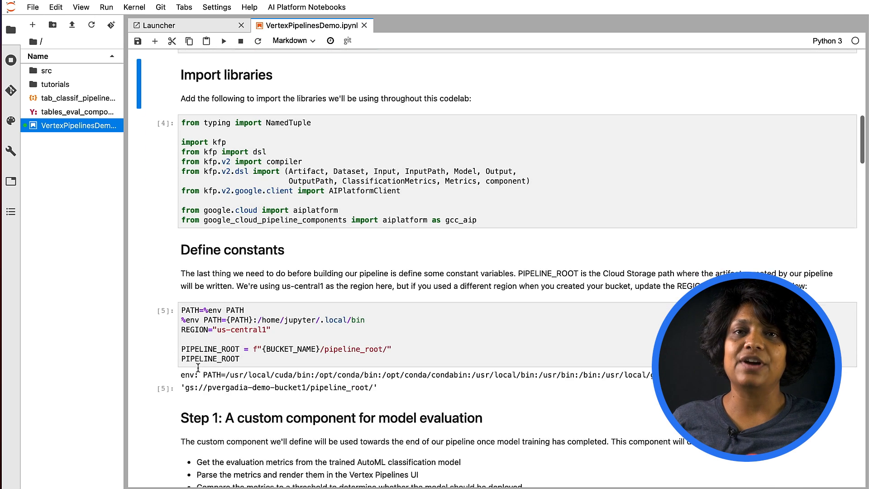
{"action": "scroll", "scroll_direction": "down", "scroll_amount": 3}
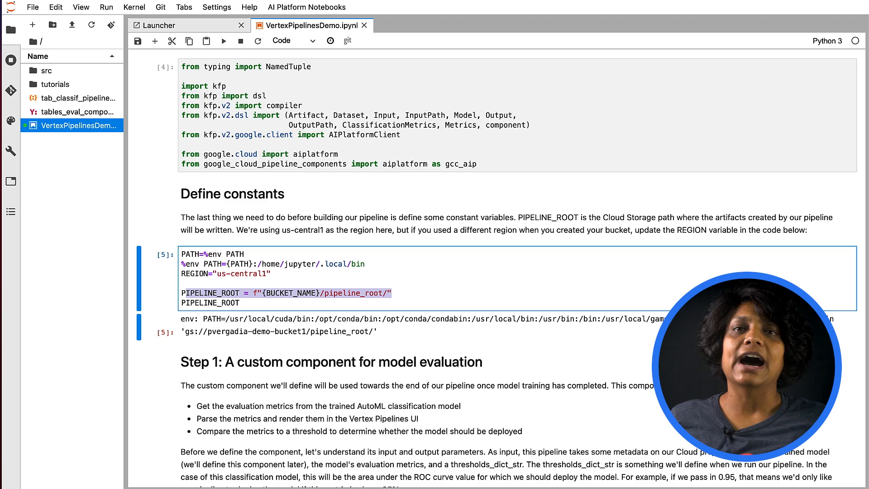
{"action": "scroll", "scroll_direction": "down", "scroll_amount": 3}
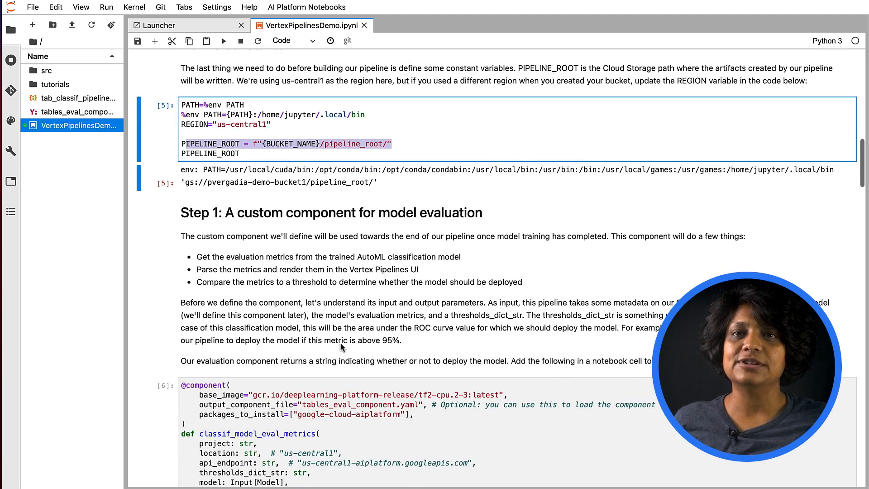
{"action": "scroll", "scroll_direction": "down", "scroll_amount": 3}
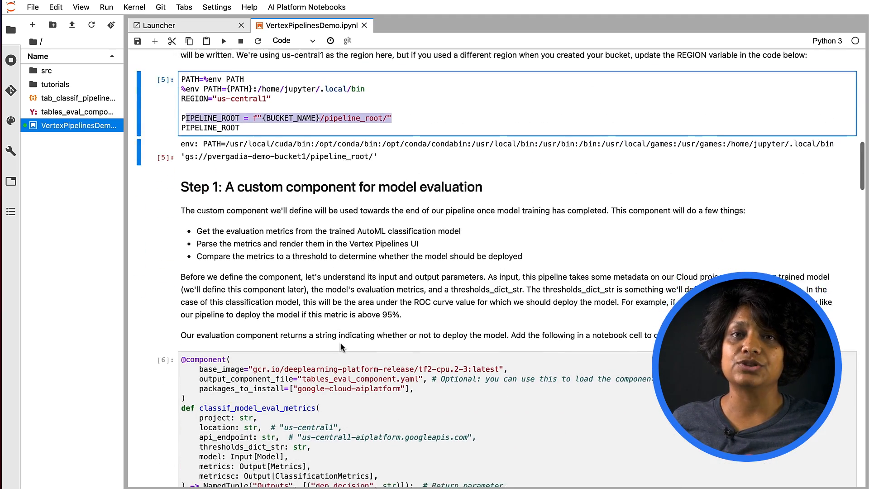
{"action": "scroll", "scroll_direction": "down", "scroll_amount": 3}
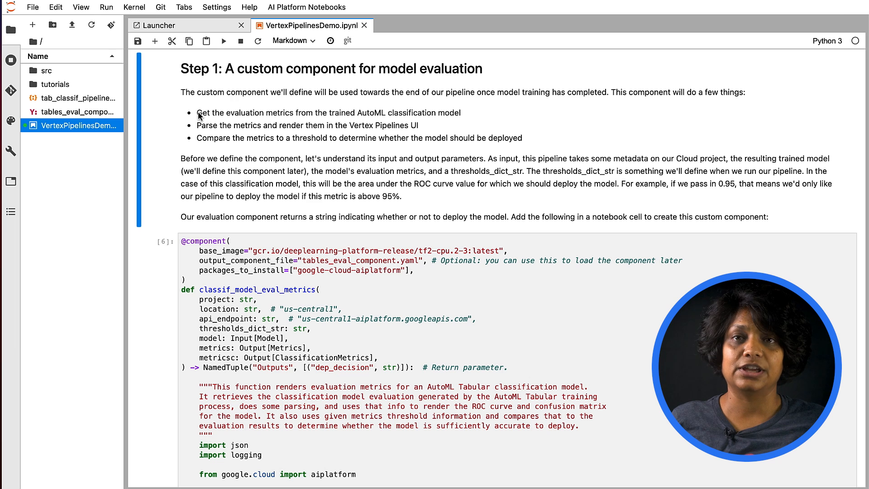
{"action": "left_click_drag", "start_coordinate": [197, 112], "coordinate": [460, 113]}
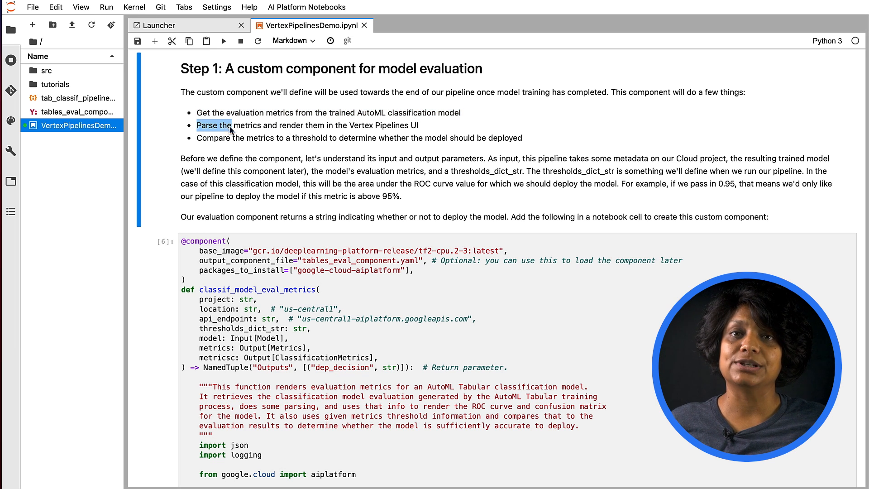
{"action": "left_click_drag", "start_coordinate": [197, 125], "coordinate": [418, 124]}
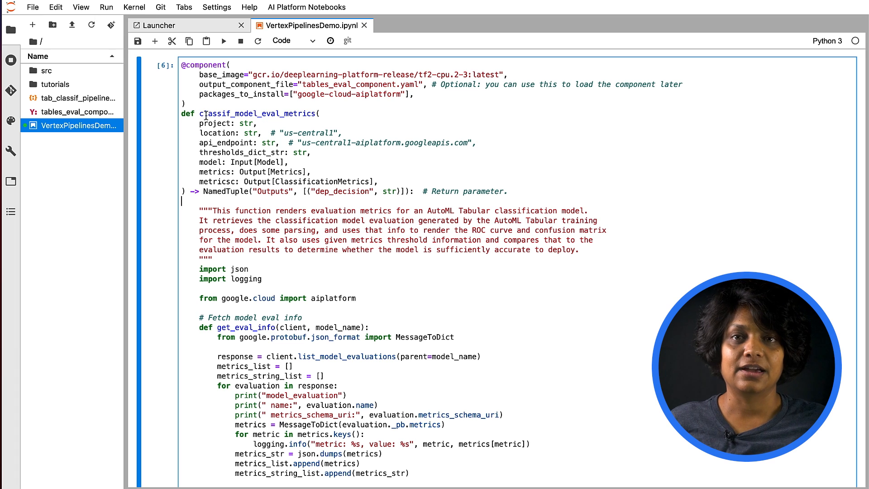
{"action": "left_click_drag", "start_coordinate": [199, 123], "coordinate": [282, 142]}
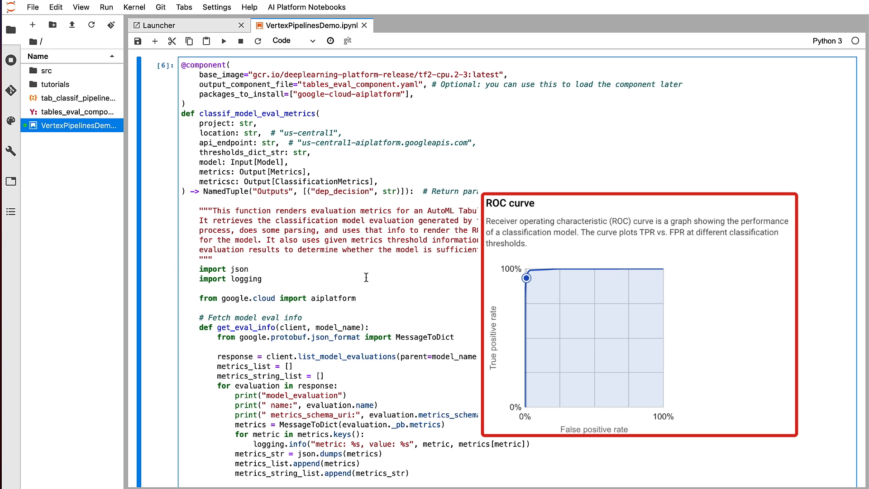
{"action": "scroll", "scroll_direction": "down", "scroll_amount": 3}
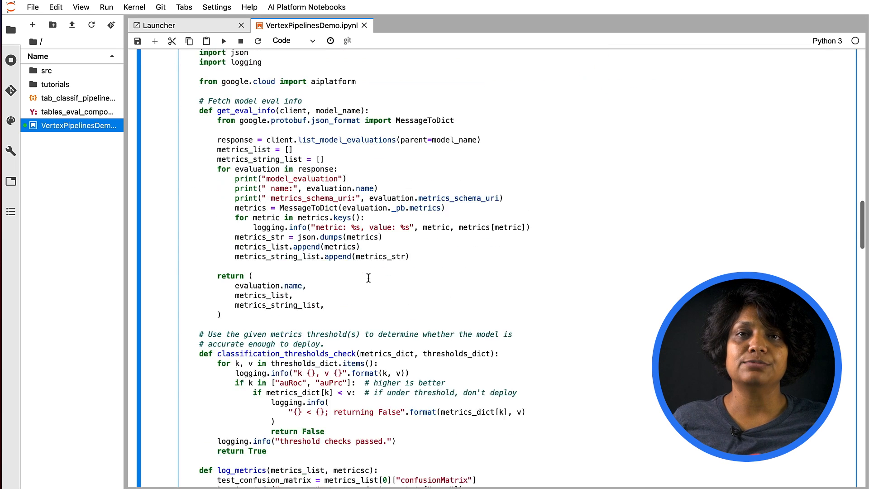
{"action": "scroll", "scroll_direction": "down", "scroll_amount": 3}
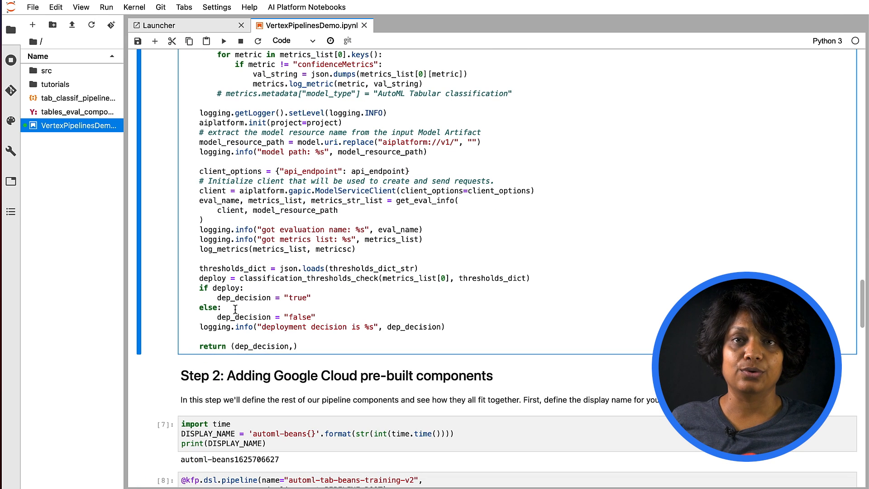
{"action": "double_click", "coordinate": [300, 317]}
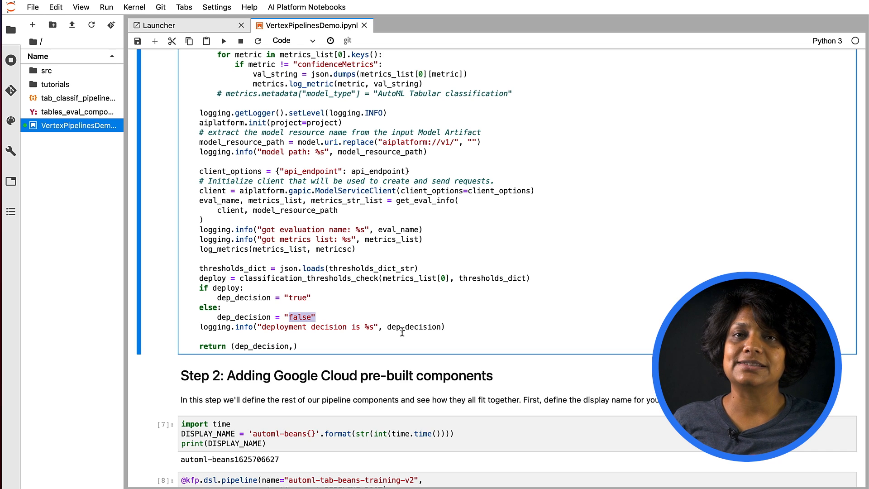
{"action": "scroll", "scroll_direction": "down", "scroll_amount": 3}
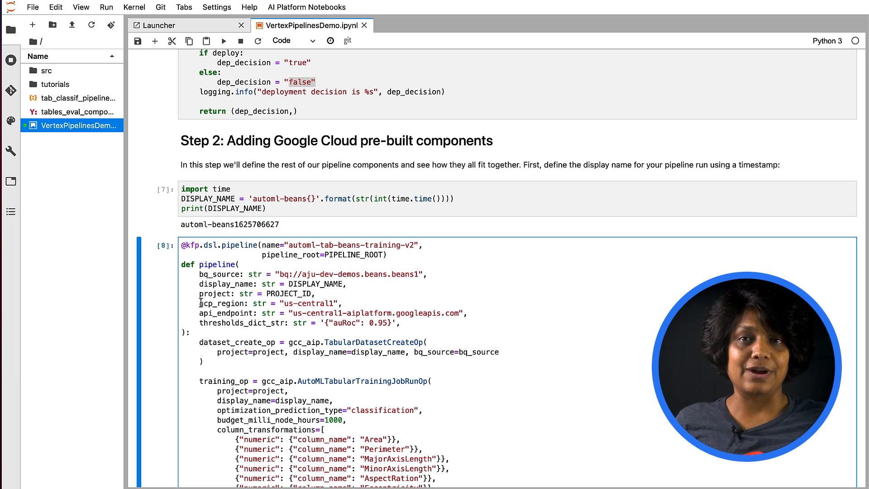
{"action": "left_click_drag", "start_coordinate": [199, 274], "coordinate": [400, 323]}
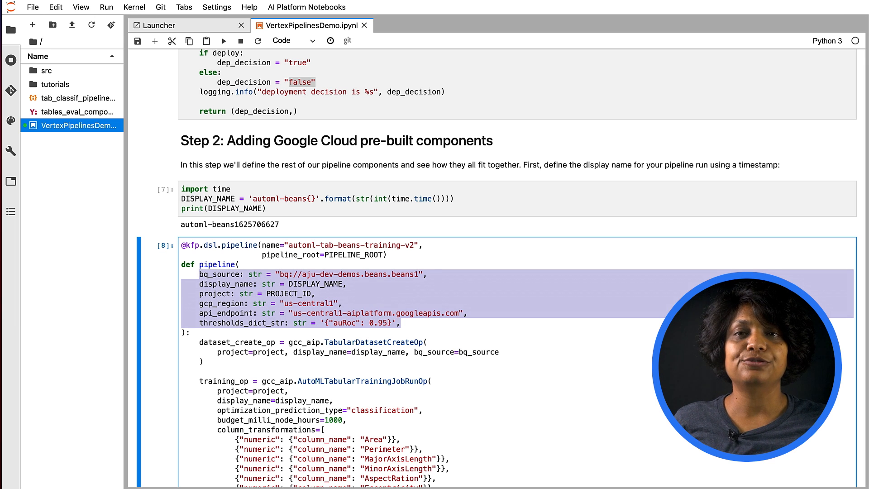
{"action": "scroll", "scroll_direction": "down", "scroll_amount": 3}
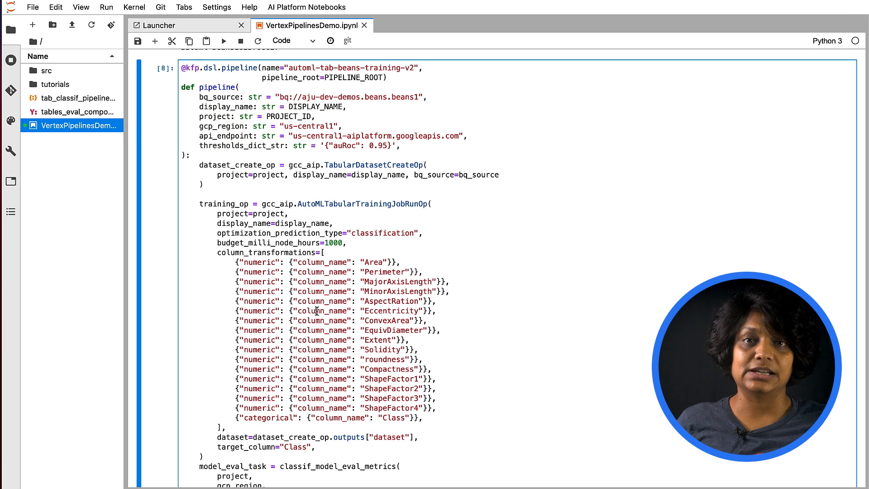
{"action": "double_click", "coordinate": [377, 165]}
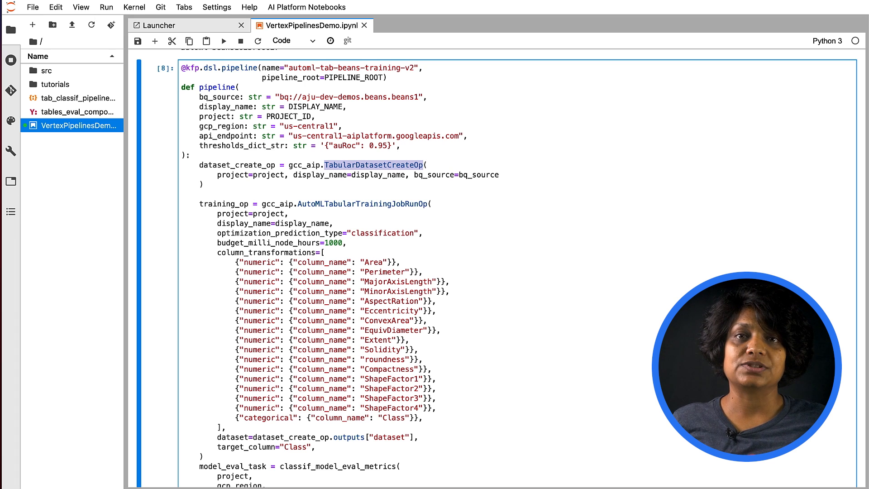
{"action": "mouse_move", "coordinate": [442, 187]}
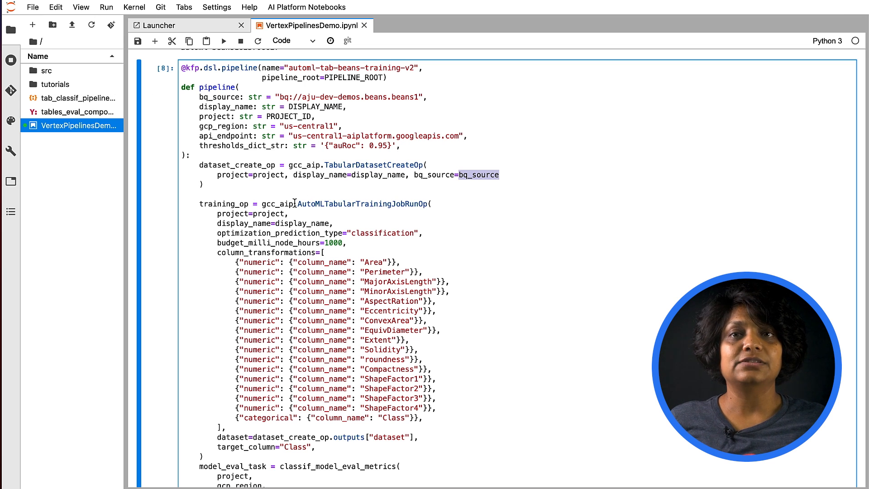
{"action": "double_click", "coordinate": [363, 204]}
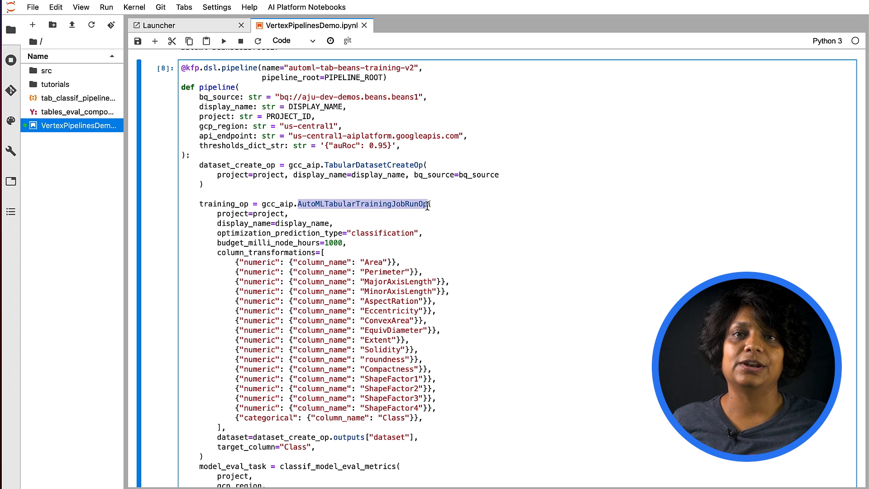
{"action": "mouse_move", "coordinate": [469, 275]}
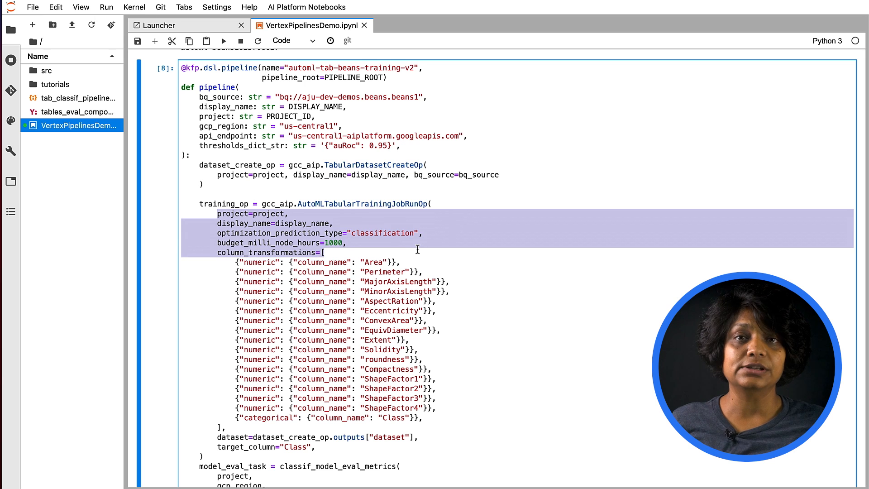
{"action": "left_click", "coordinate": [241, 223]}
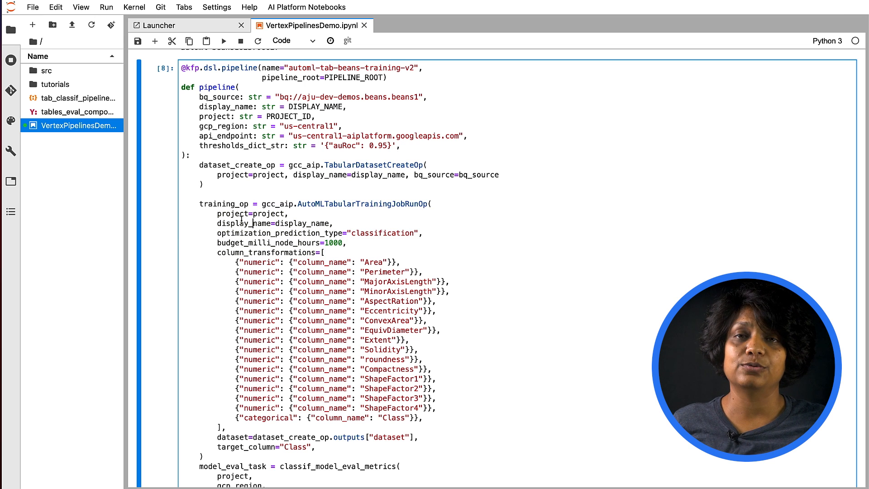
{"action": "double_click", "coordinate": [382, 233]}
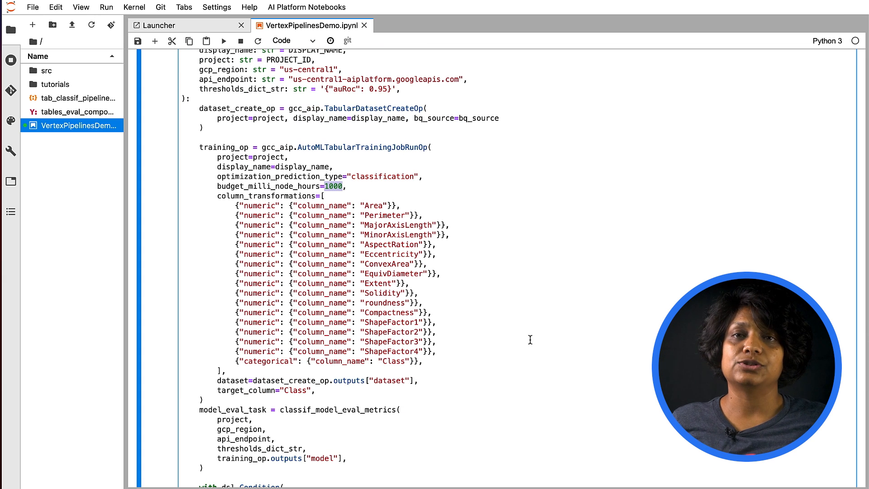
{"action": "double_click", "coordinate": [389, 381]}
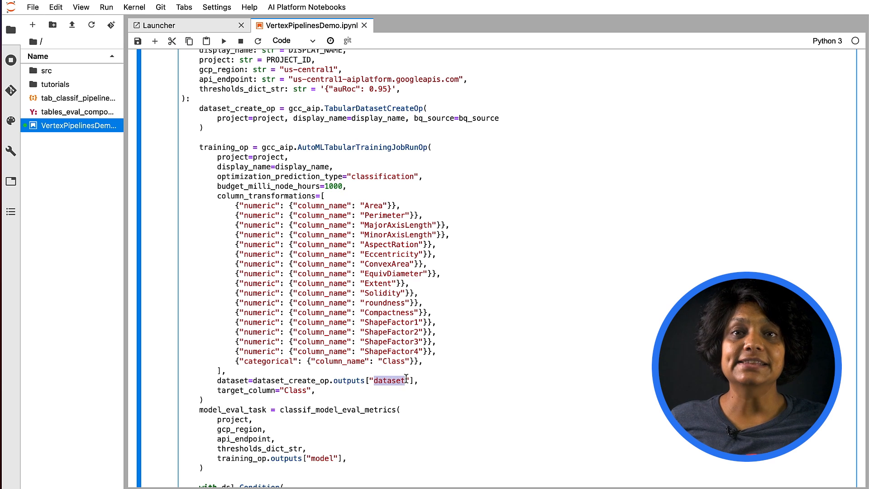
{"action": "scroll", "scroll_direction": "down", "scroll_amount": 3}
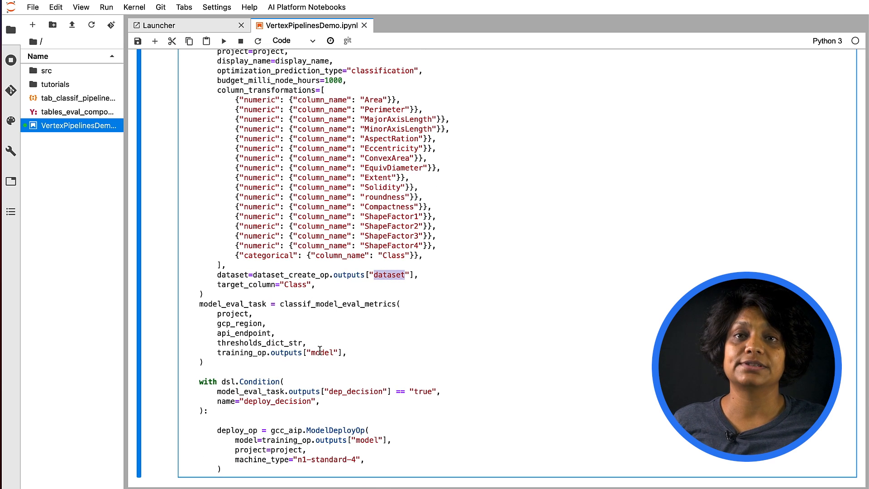
{"action": "scroll", "scroll_direction": "down", "scroll_amount": 3}
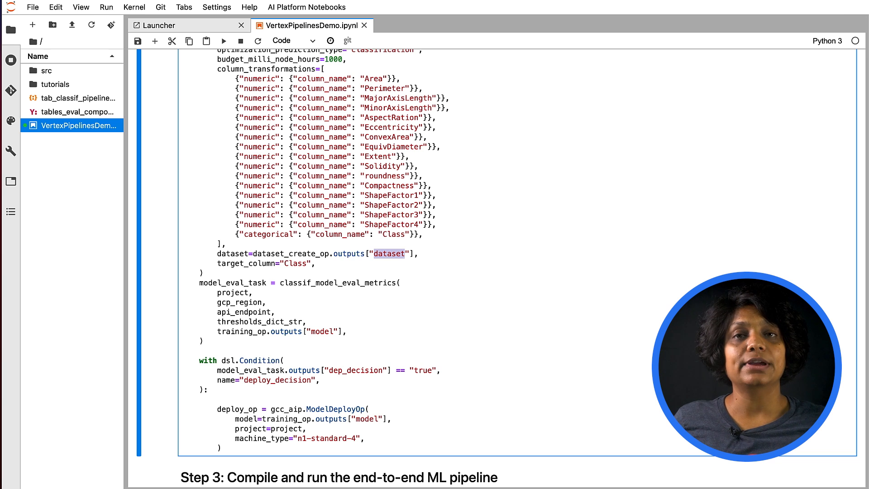
{"action": "double_click", "coordinate": [335, 410]}
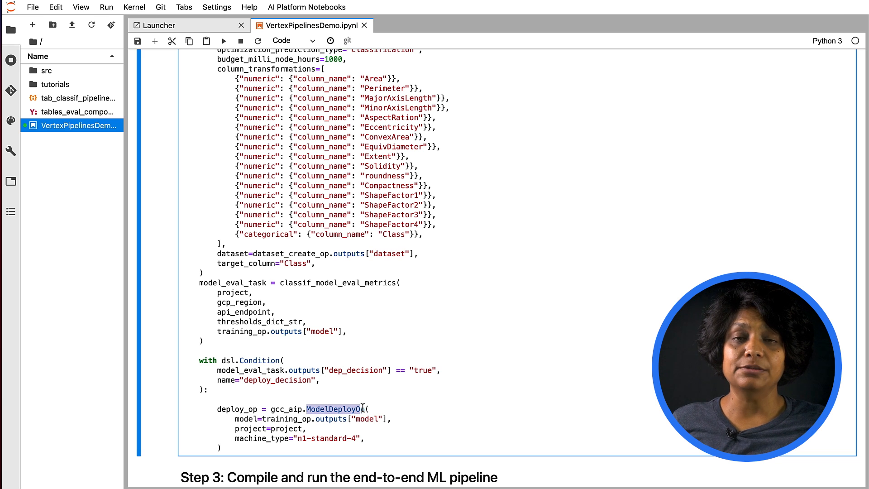
{"action": "scroll", "scroll_direction": "down", "scroll_amount": 3}
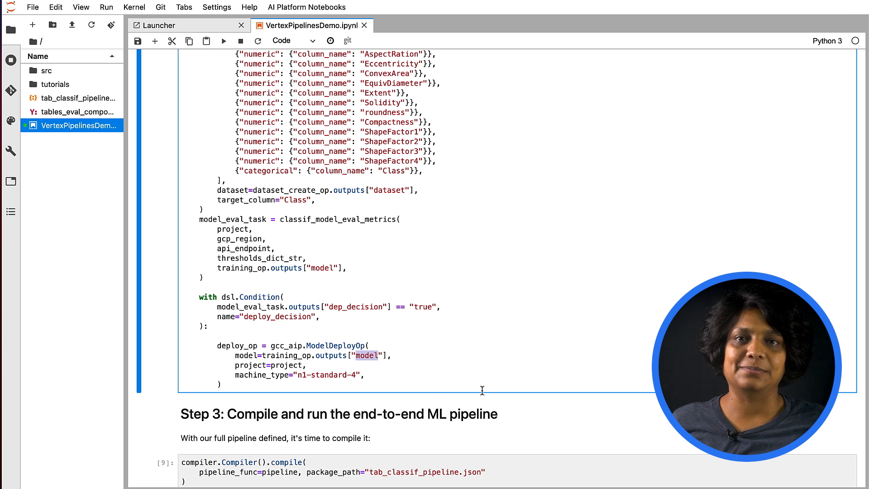
{"action": "scroll", "scroll_direction": "down", "scroll_amount": 3}
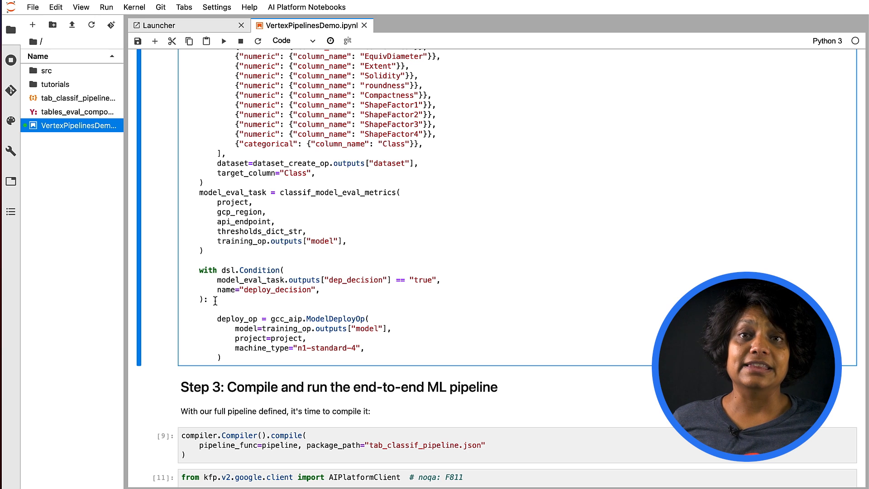
{"action": "left_click_drag", "start_coordinate": [199, 270], "coordinate": [208, 300]}
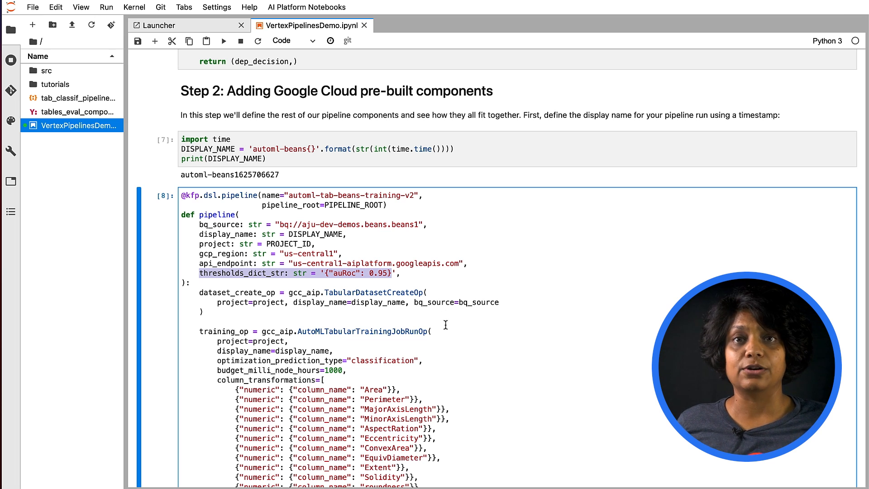
{"action": "scroll", "scroll_direction": "down", "scroll_amount": 3}
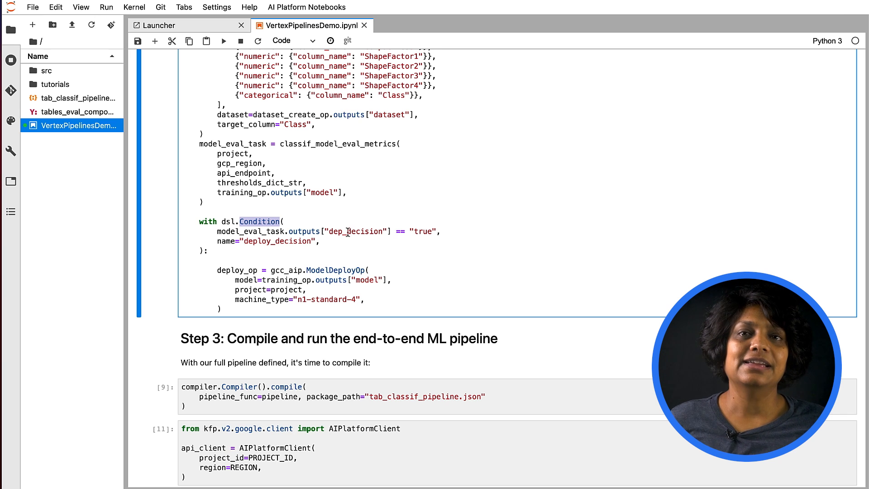
{"action": "double_click", "coordinate": [355, 232]}
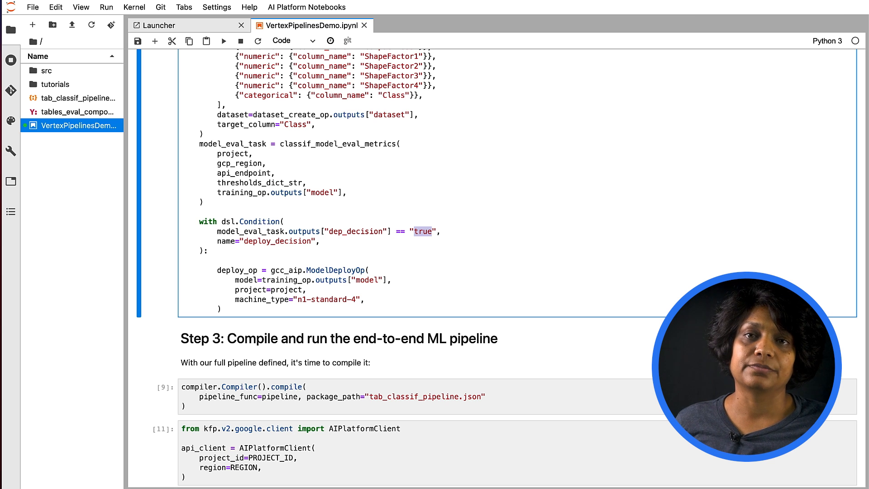
{"action": "scroll", "scroll_direction": "down", "scroll_amount": 3}
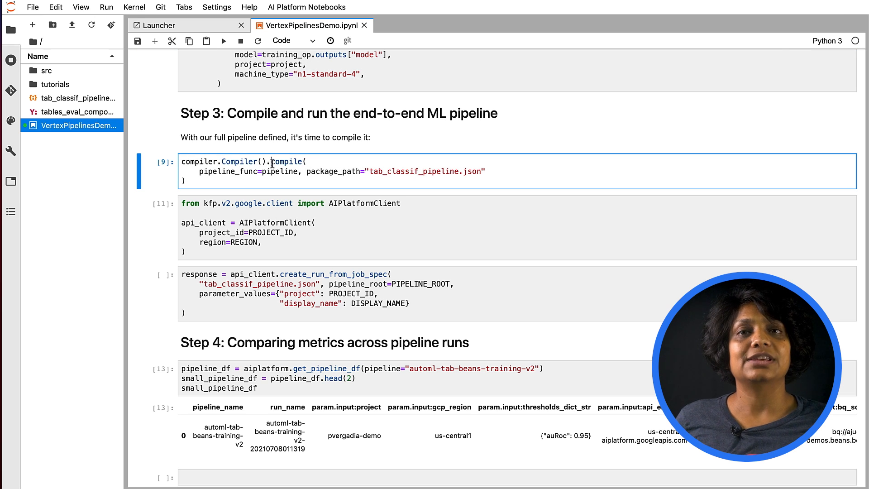
{"action": "double_click", "coordinate": [288, 161]}
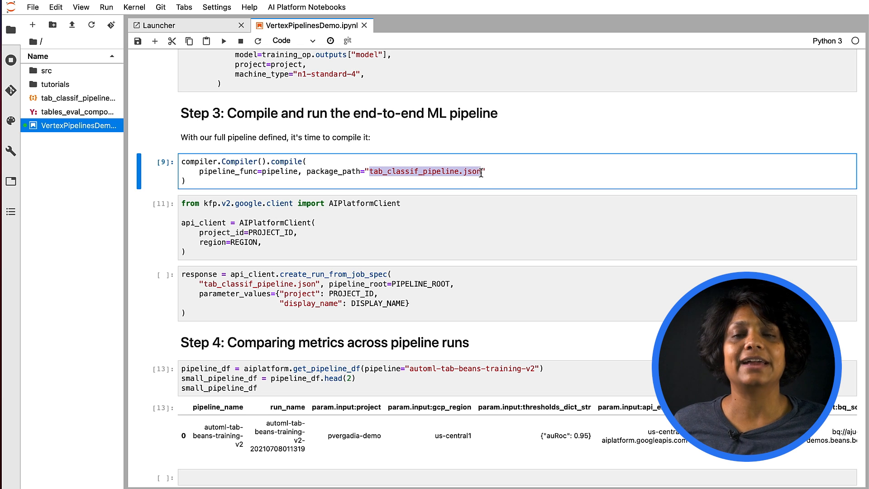
{"action": "scroll", "scroll_direction": "down", "scroll_amount": 3}
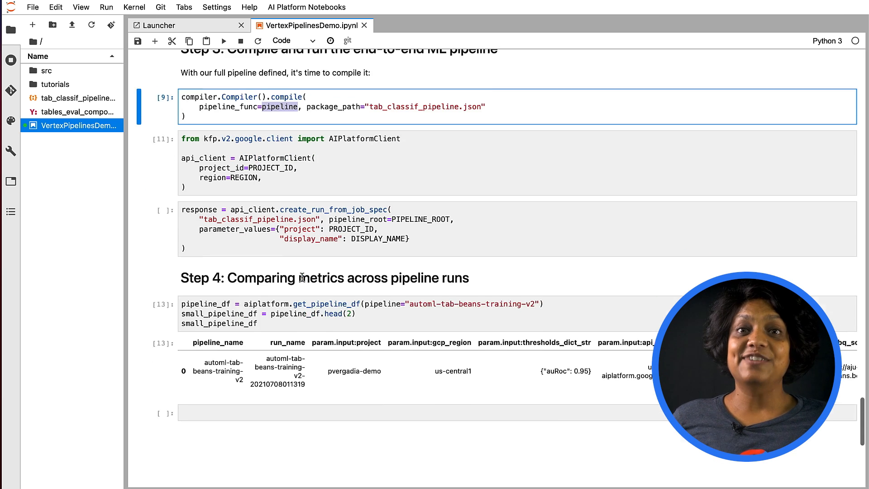
{"action": "scroll", "scroll_direction": "down", "scroll_amount": 3}
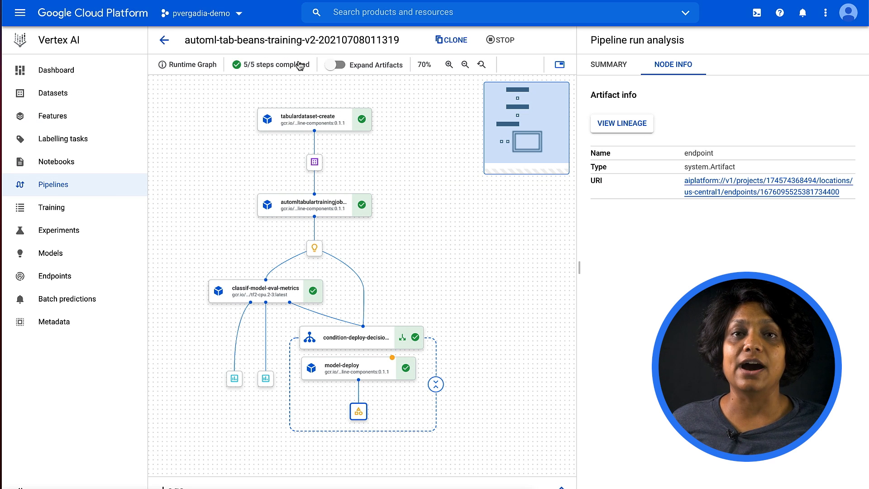
Expand artifacts in the run graph and show the dataset artifact's details and resource URI
{"action": "left_click", "coordinate": [335, 65]}
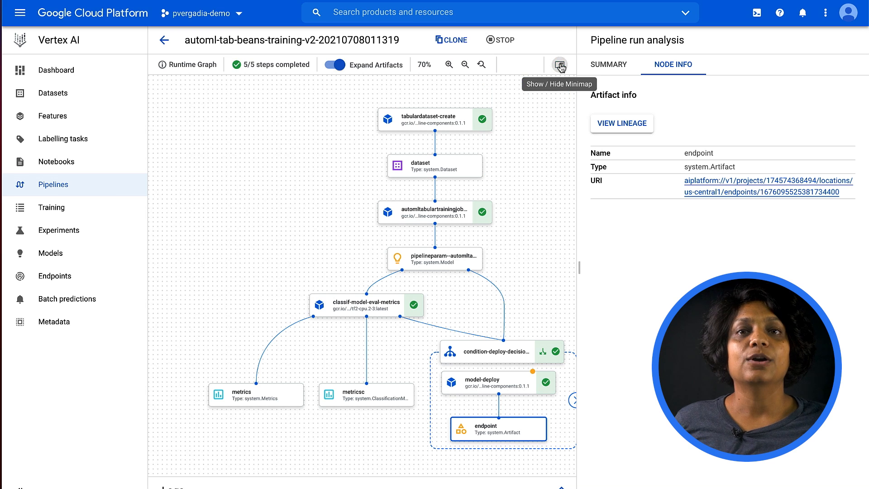
{"action": "left_click", "coordinate": [559, 64]}
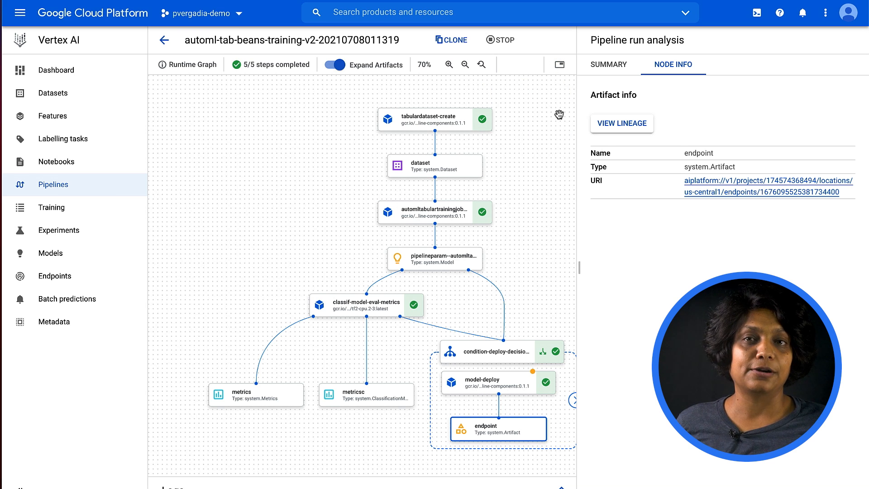
{"action": "left_click", "coordinate": [435, 166]}
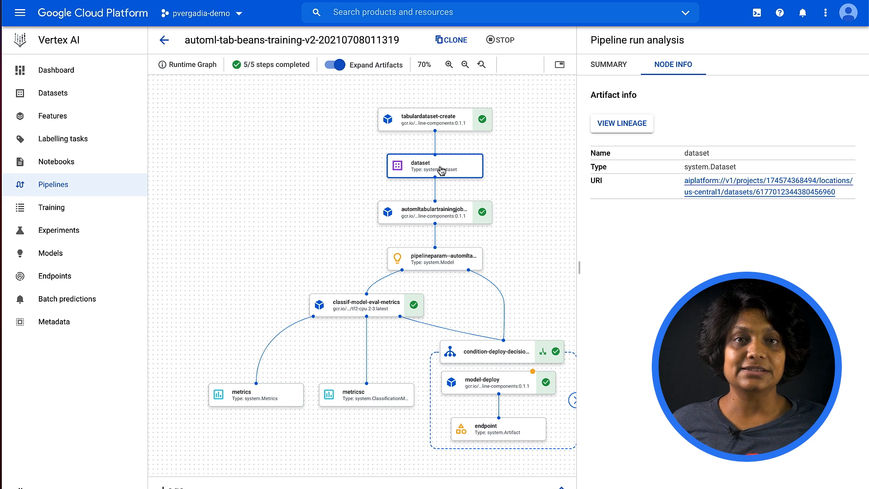
{"action": "mouse_move", "coordinate": [699, 186]}
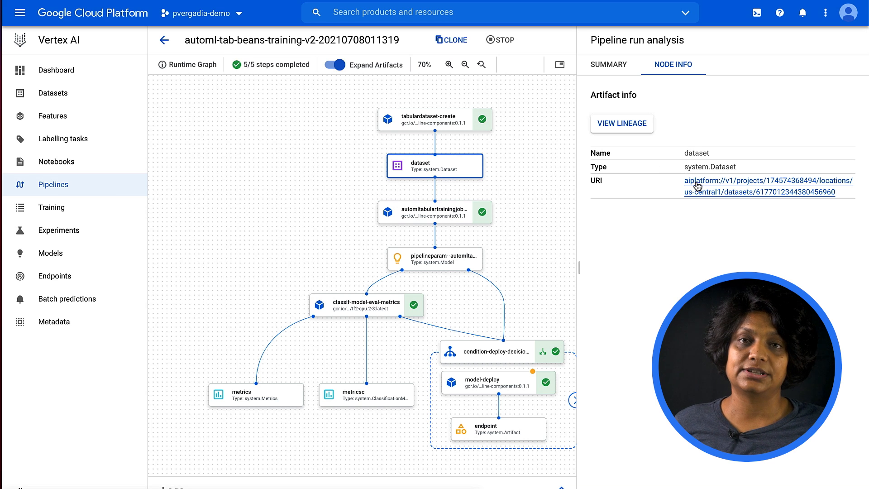
{"action": "left_click", "coordinate": [53, 92]}
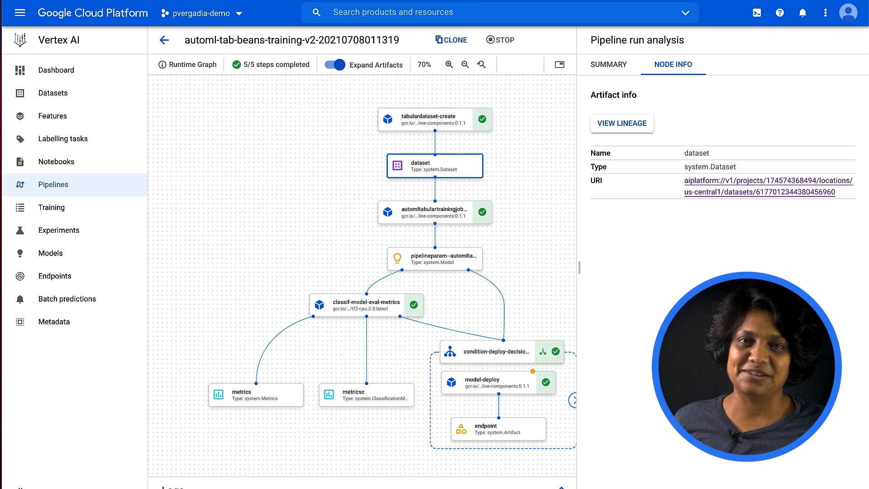
{"action": "mouse_move", "coordinate": [348, 405]}
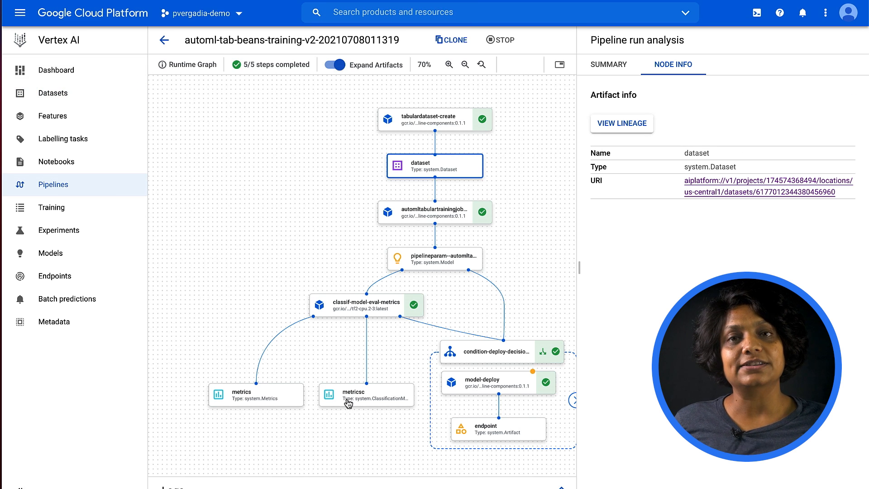
View the metricsc artifact's confusion matrix and ROC curve for the seven bean classes
{"action": "left_click", "coordinate": [365, 396]}
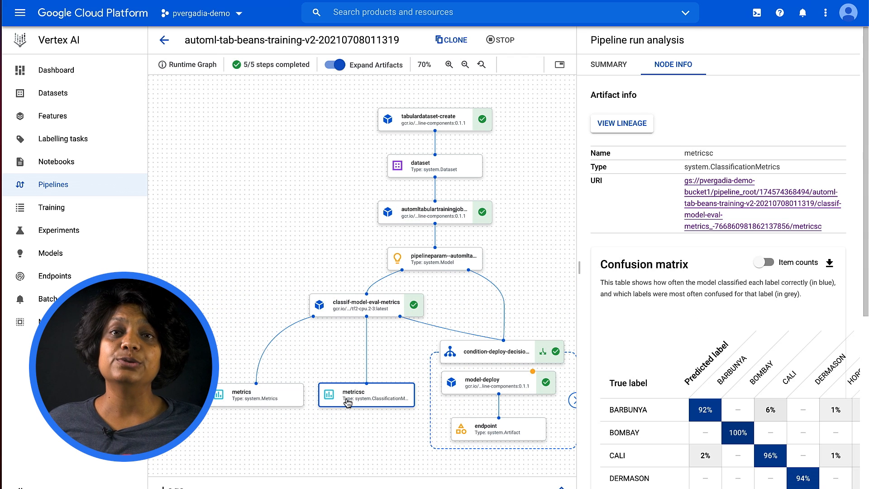
{"action": "scroll", "scroll_direction": "down", "scroll_amount": 3}
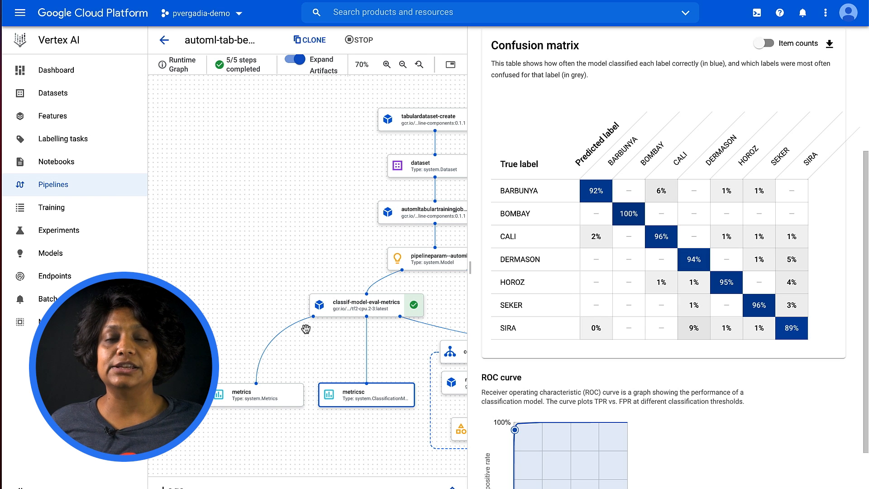
{"action": "left_click", "coordinate": [402, 64]}
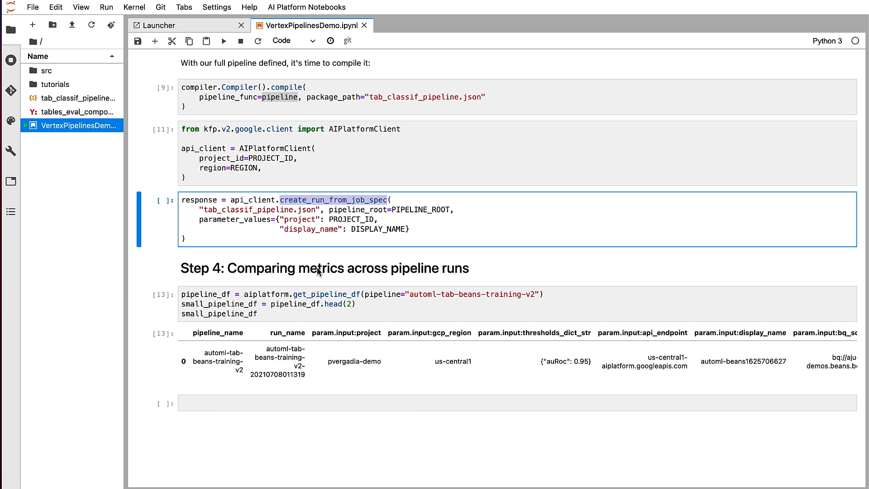
{"action": "mouse_move", "coordinate": [247, 275]}
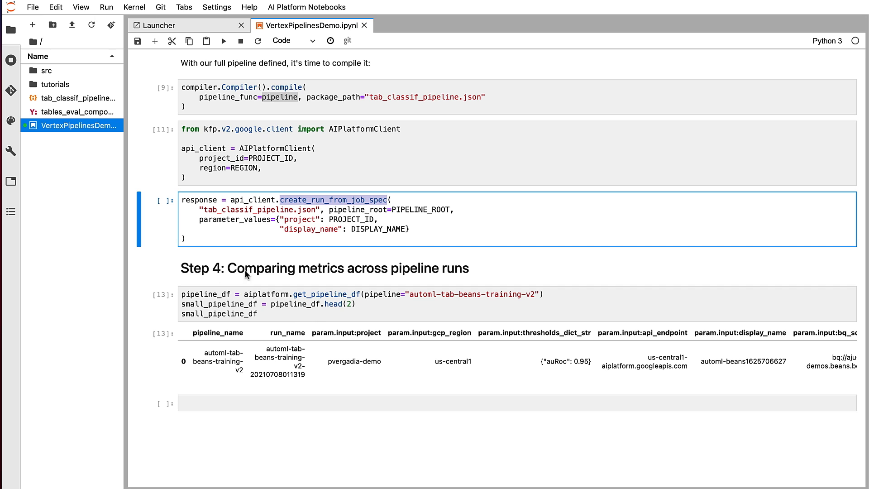
{"action": "mouse_move", "coordinate": [214, 279]}
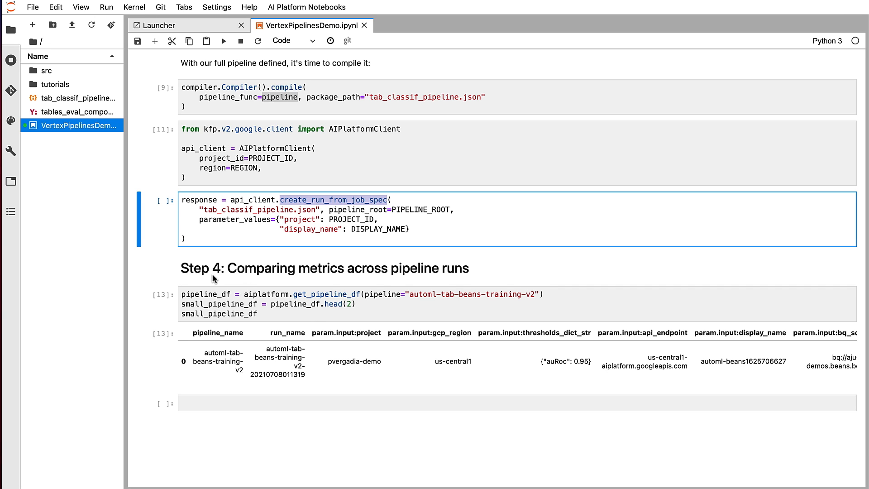
{"action": "scroll", "scroll_direction": "down", "scroll_amount": 3}
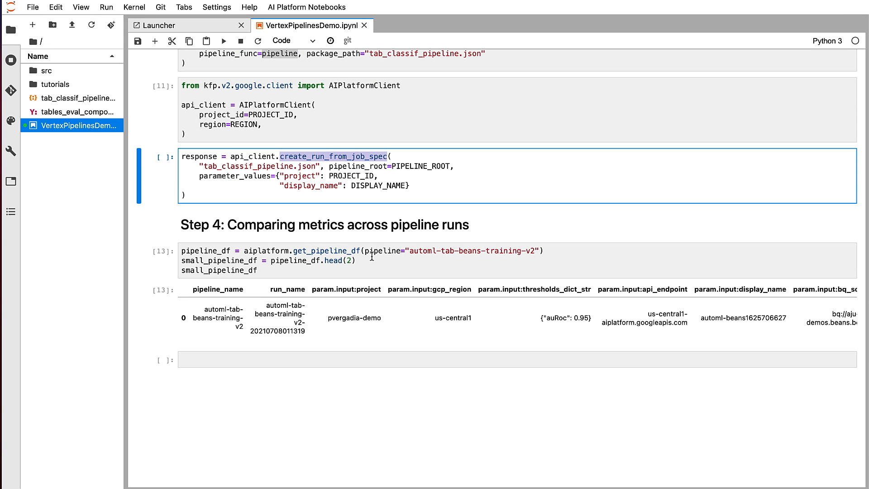